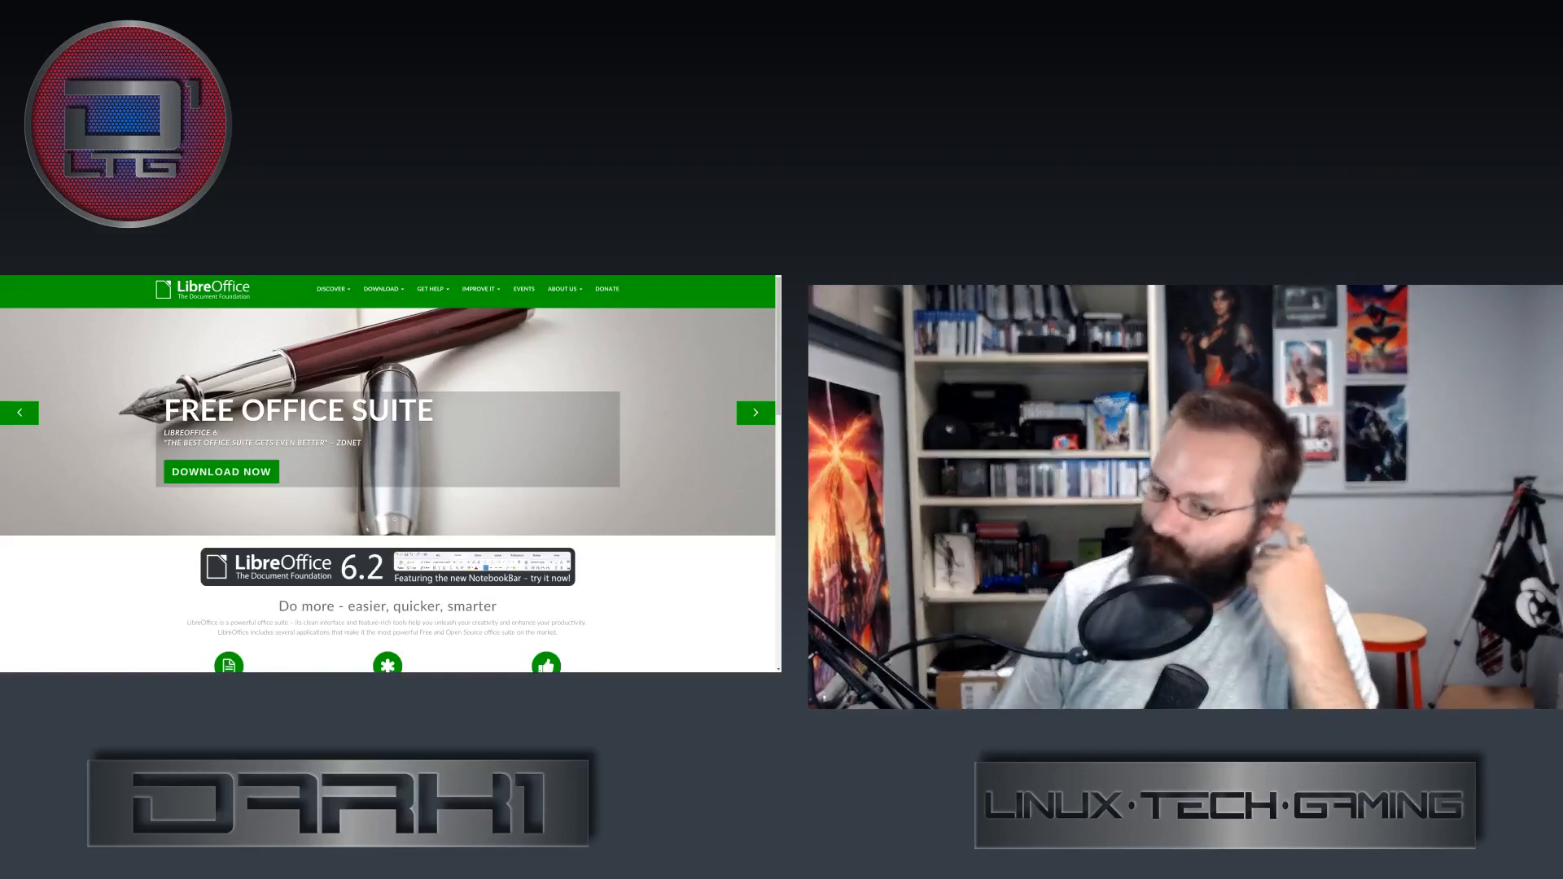
pyautogui.click(756, 412)
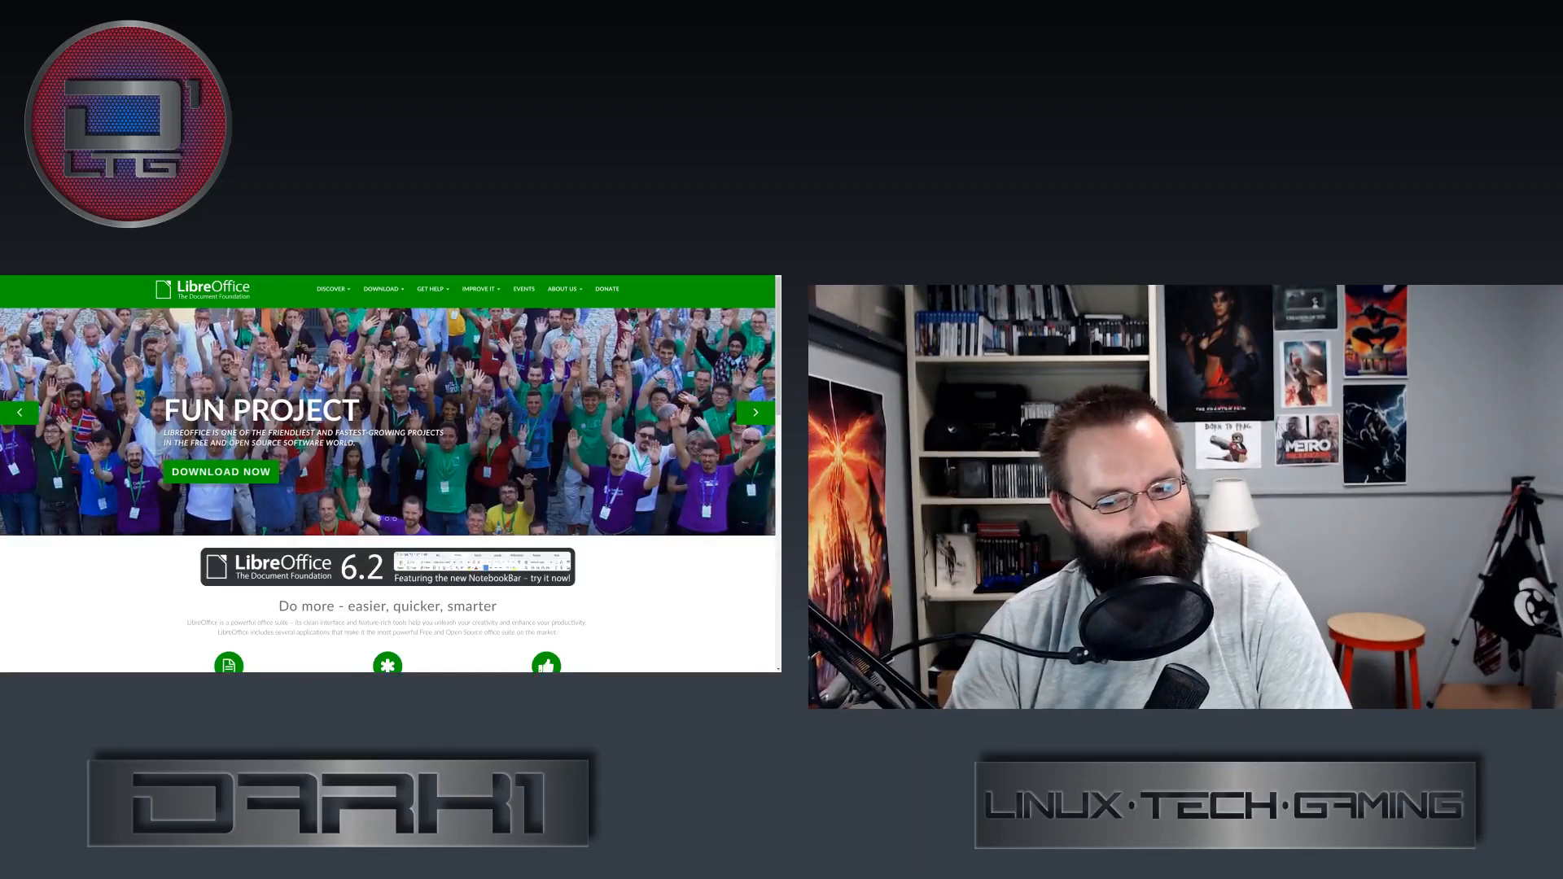
pyautogui.click(754, 412)
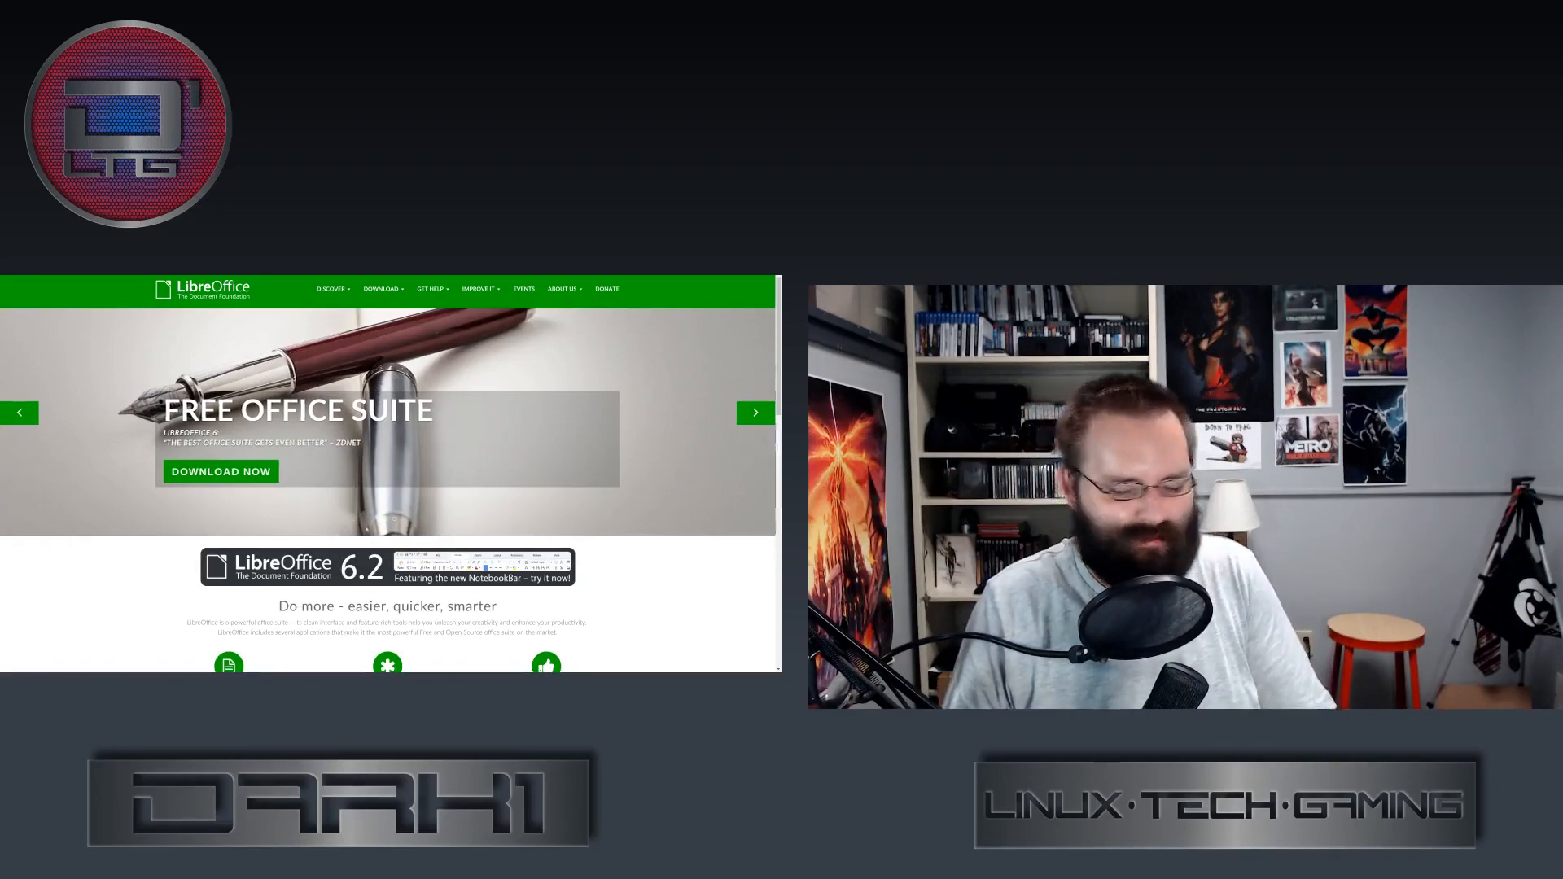
pyautogui.click(755, 412)
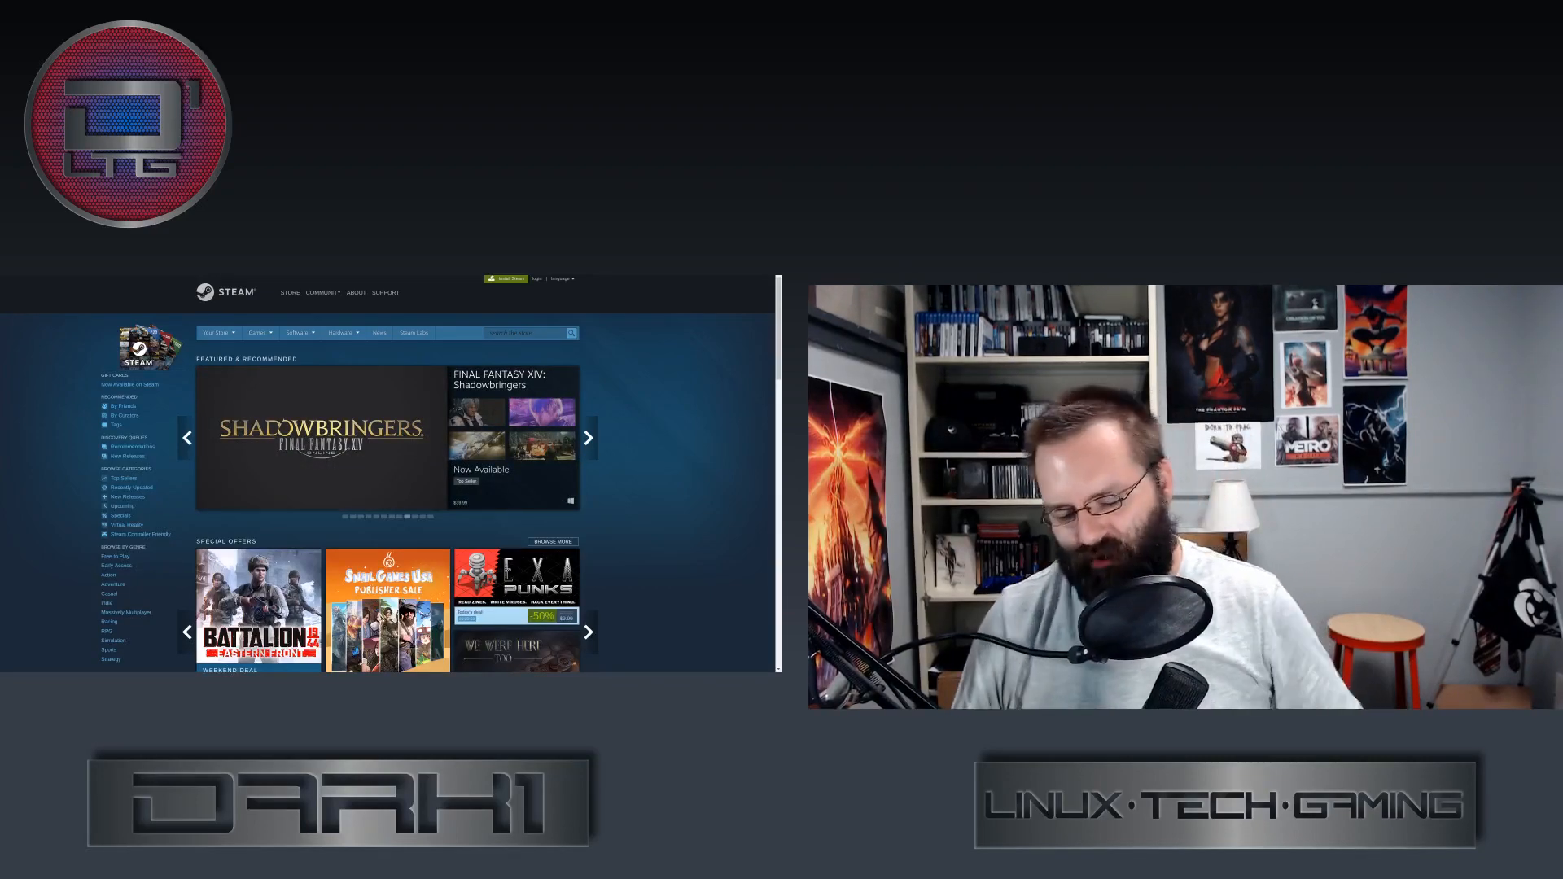
pyautogui.click(587, 438)
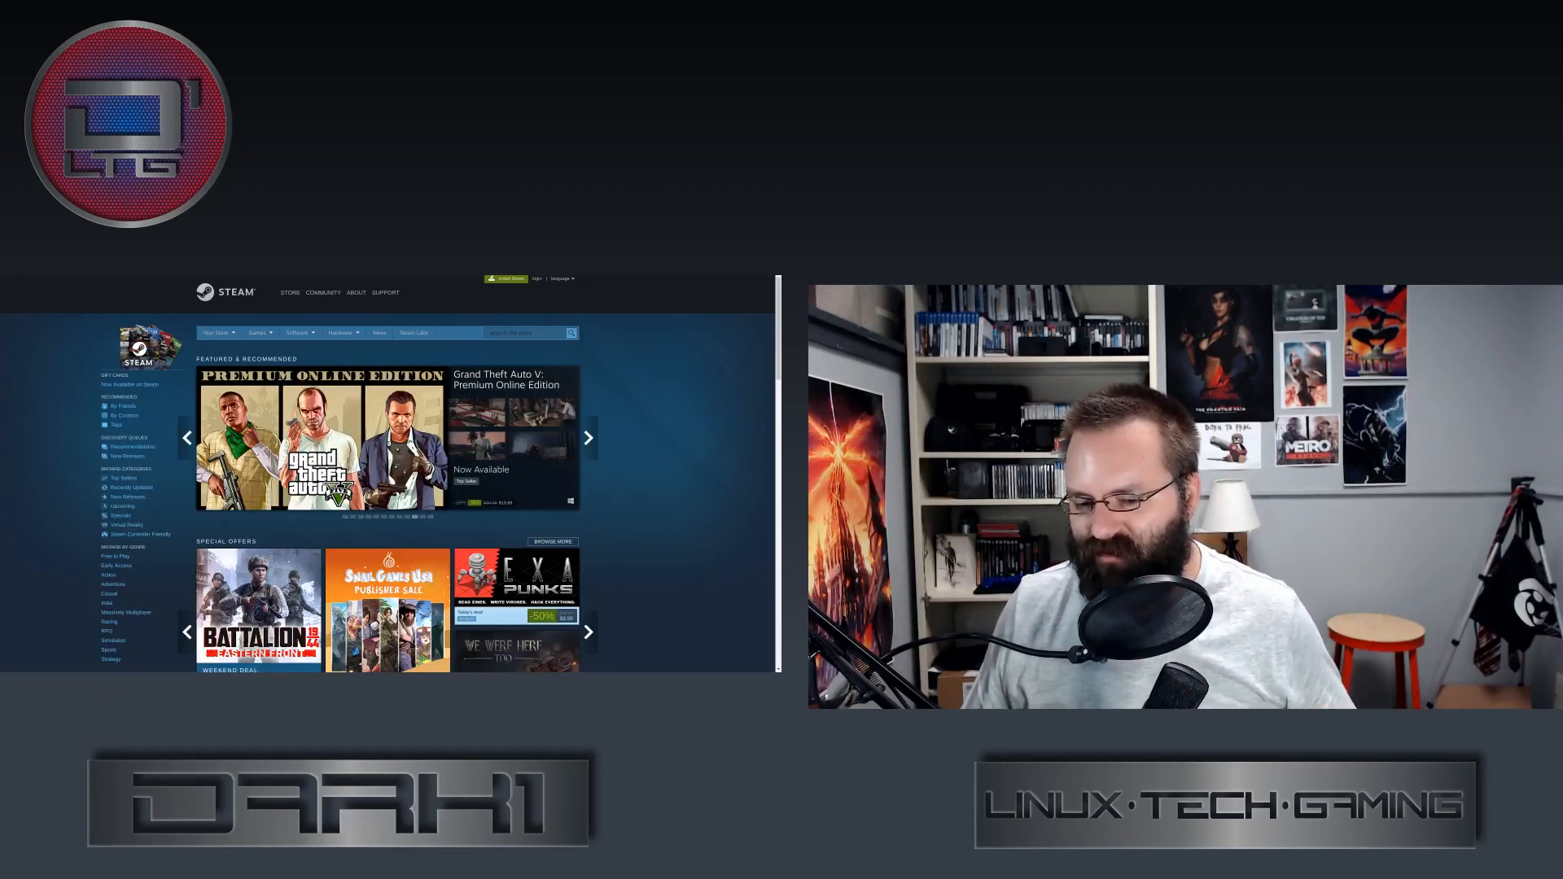
pyautogui.click(587, 438)
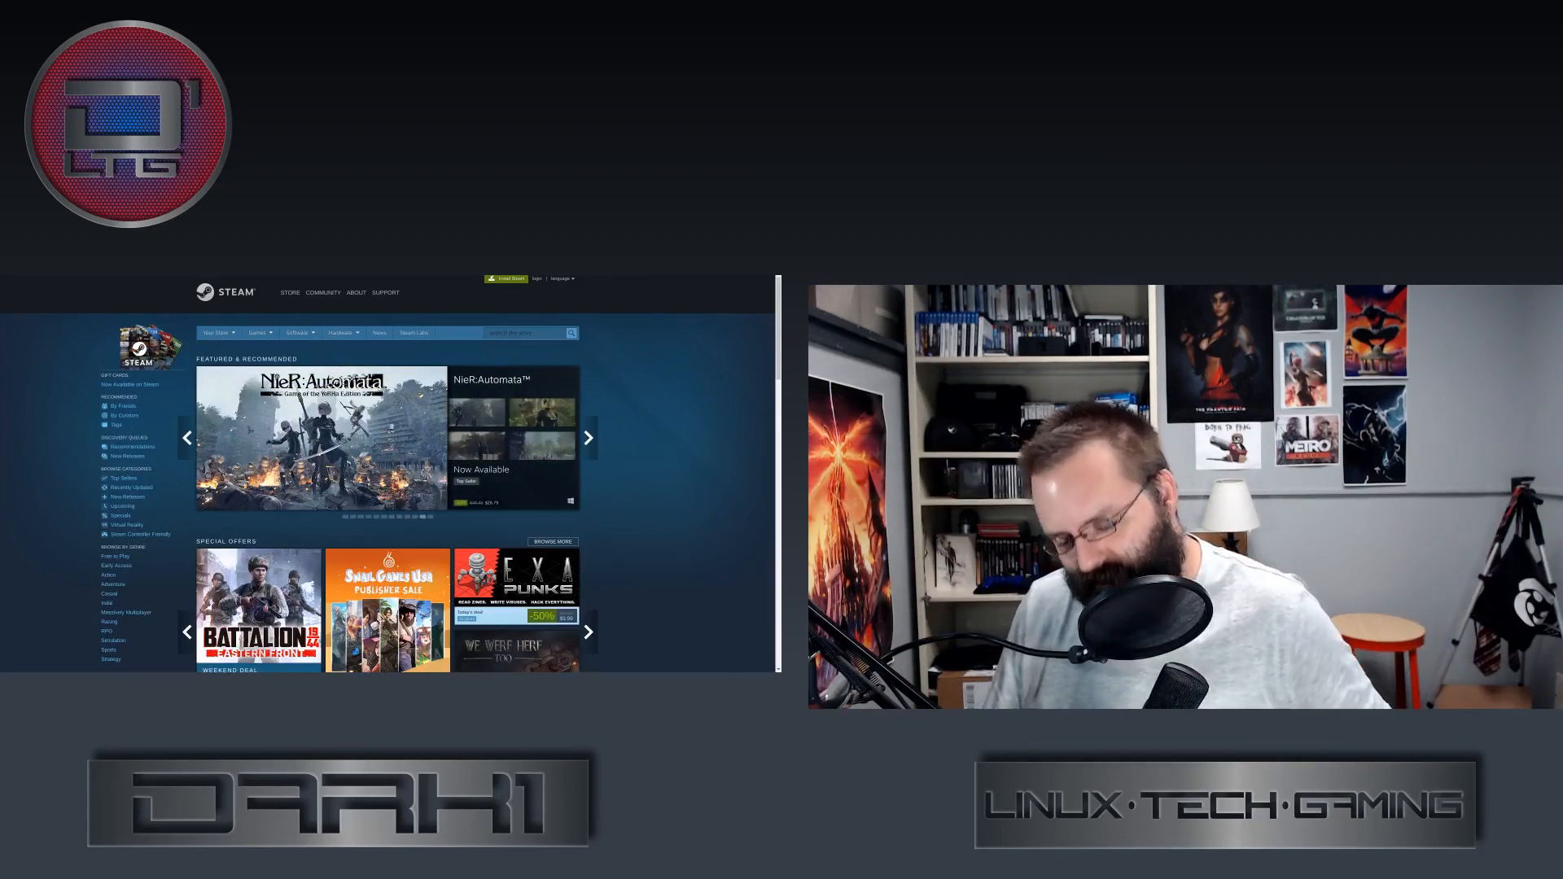
pyautogui.click(587, 438)
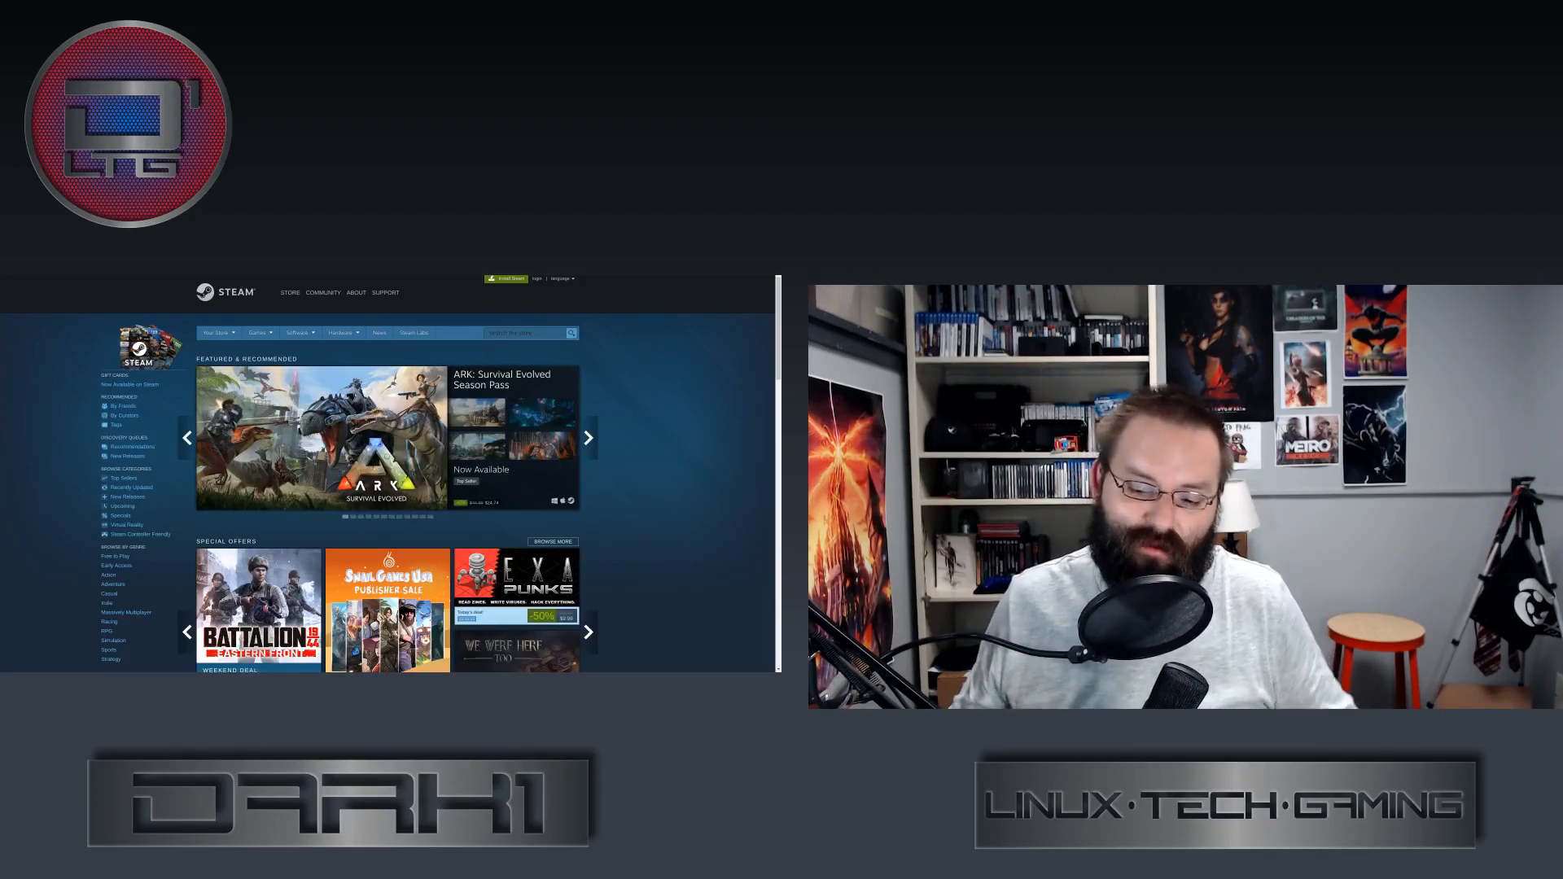
pyautogui.click(587, 436)
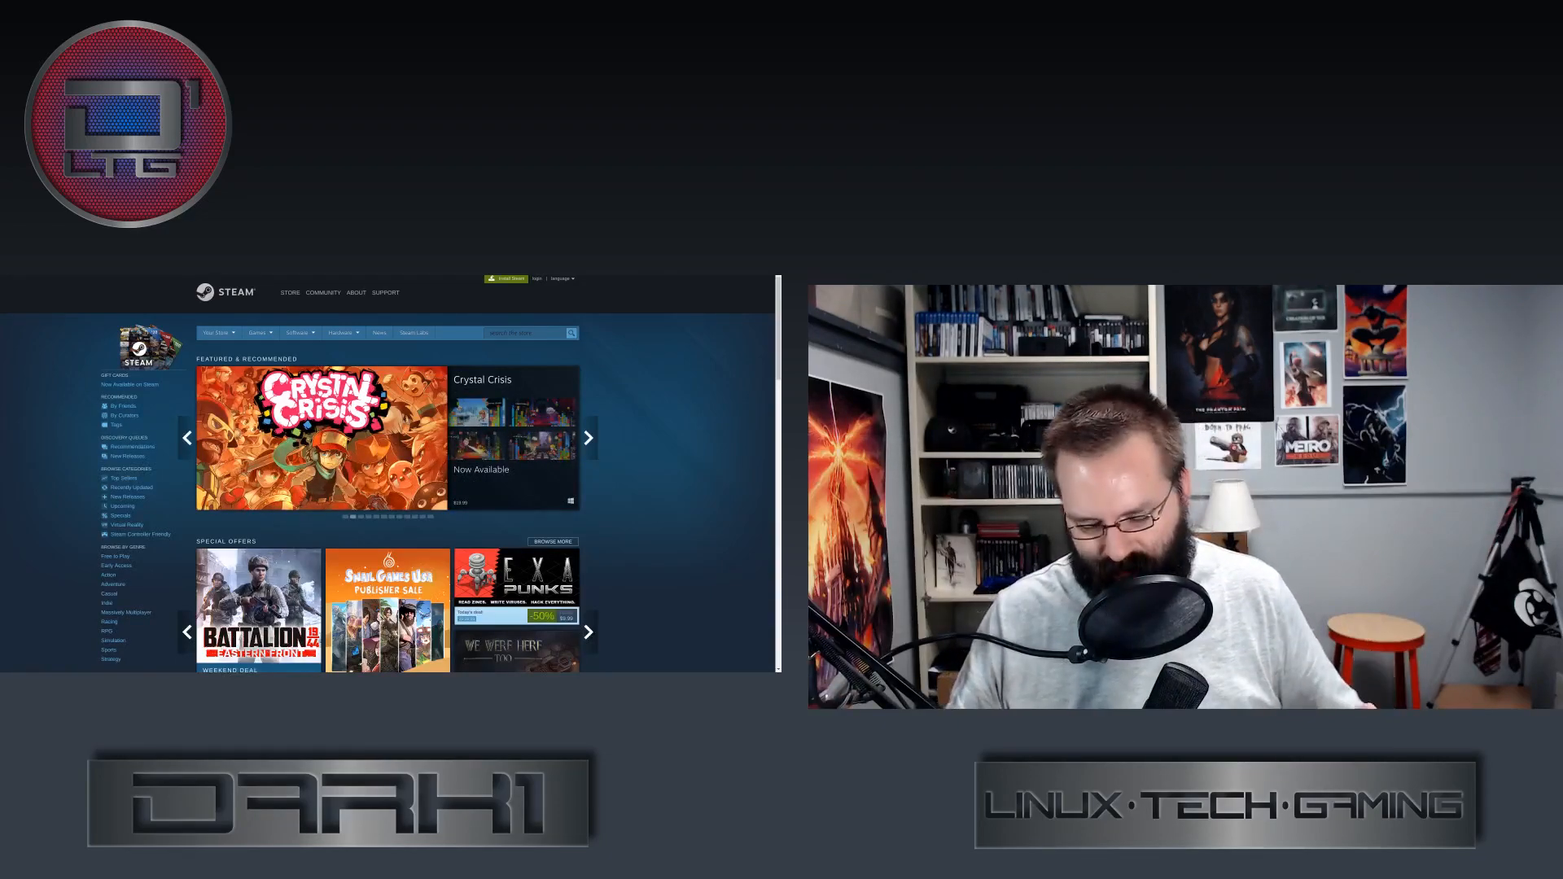
pyautogui.click(587, 437)
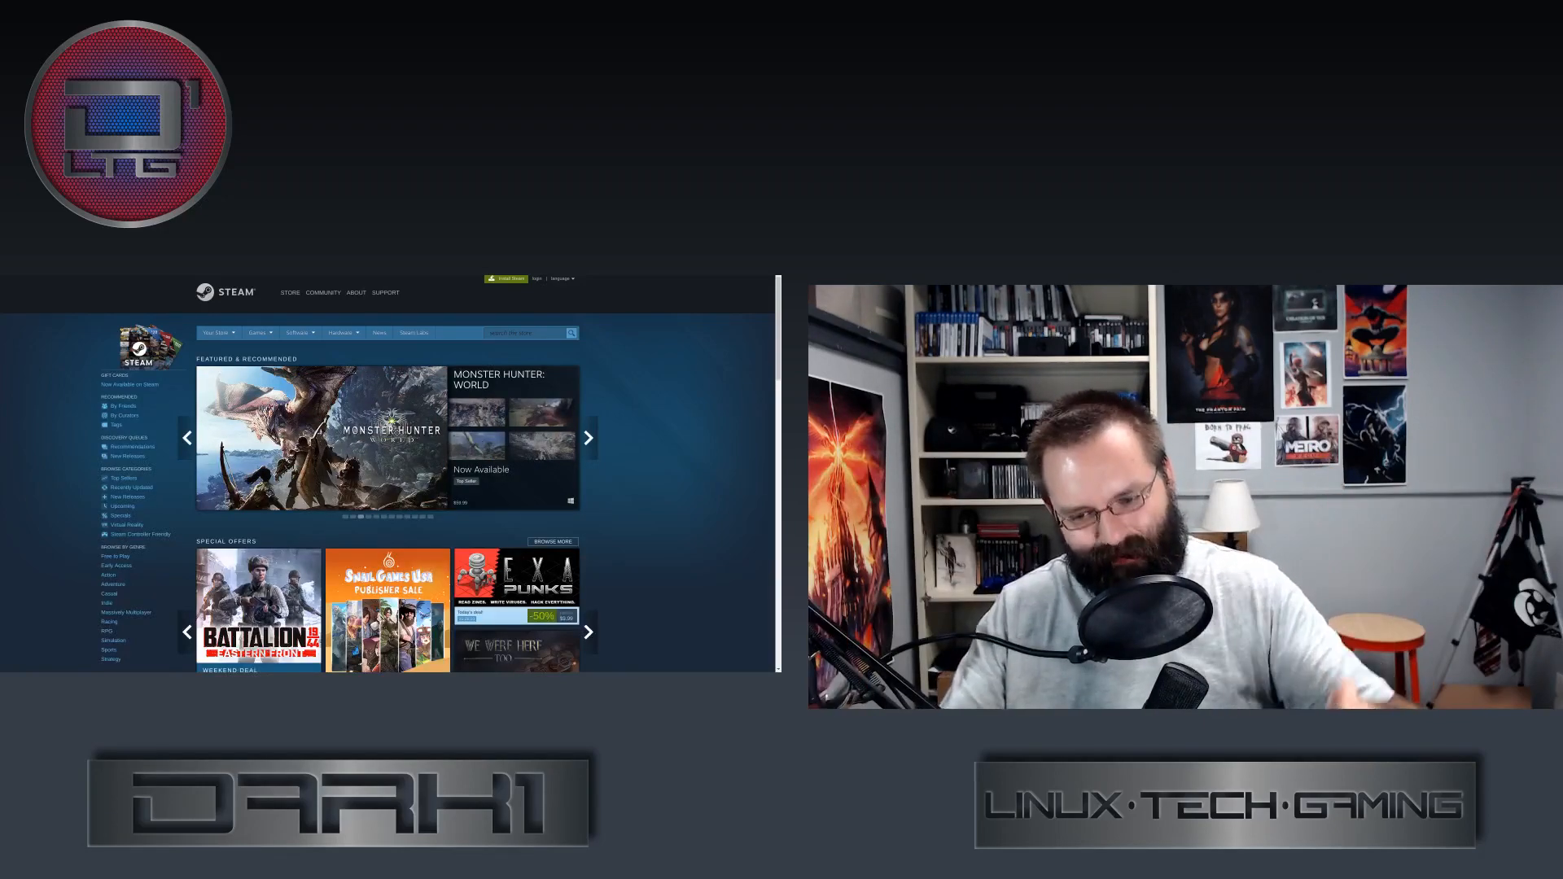
pyautogui.click(588, 438)
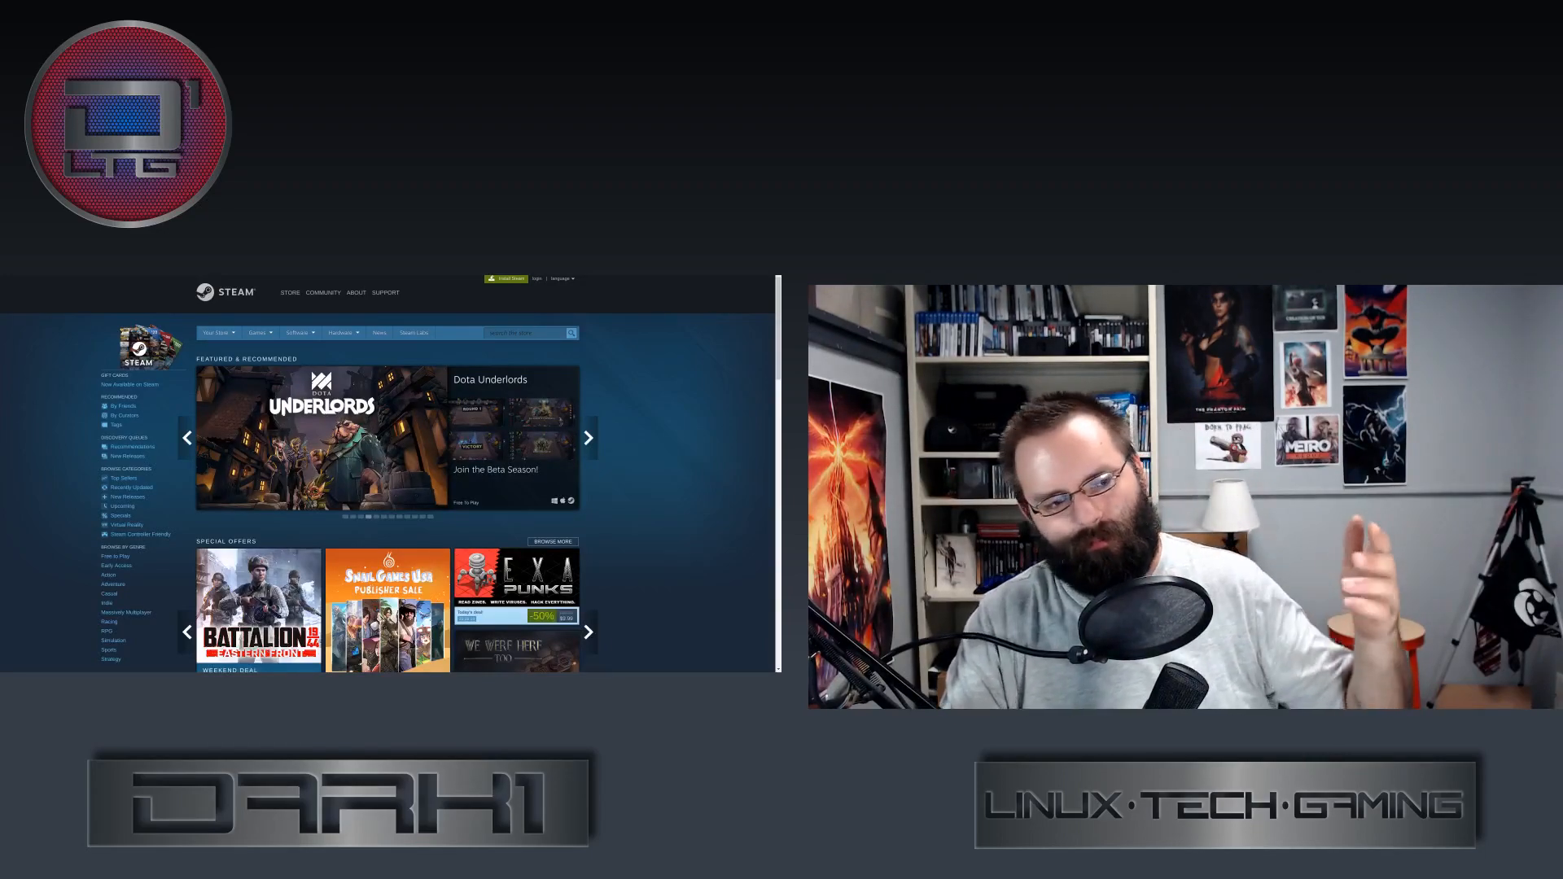
pyautogui.click(587, 438)
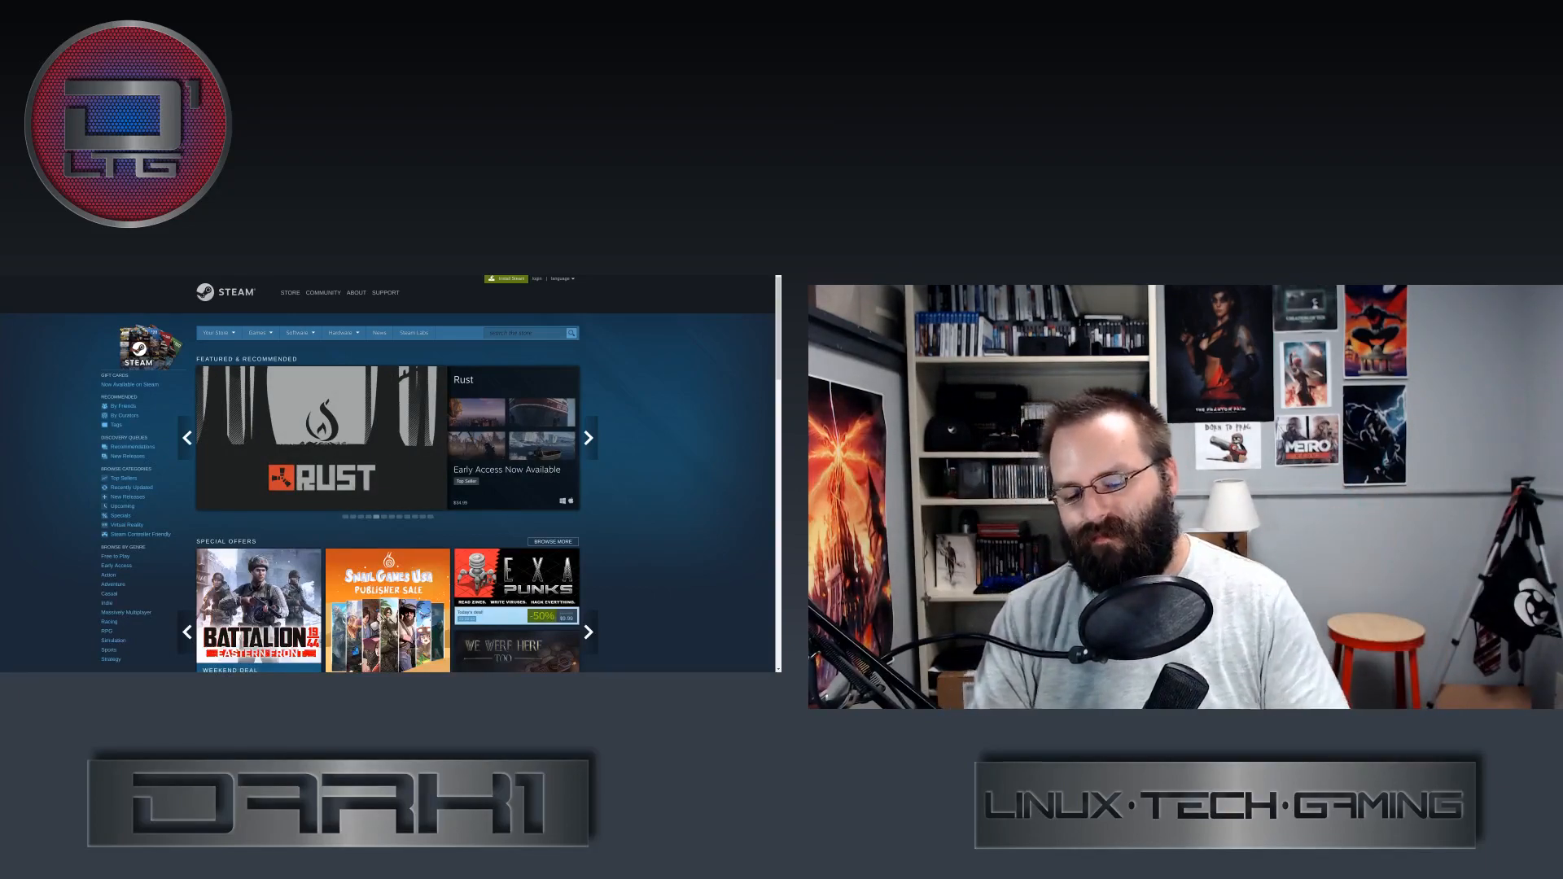
pyautogui.click(587, 438)
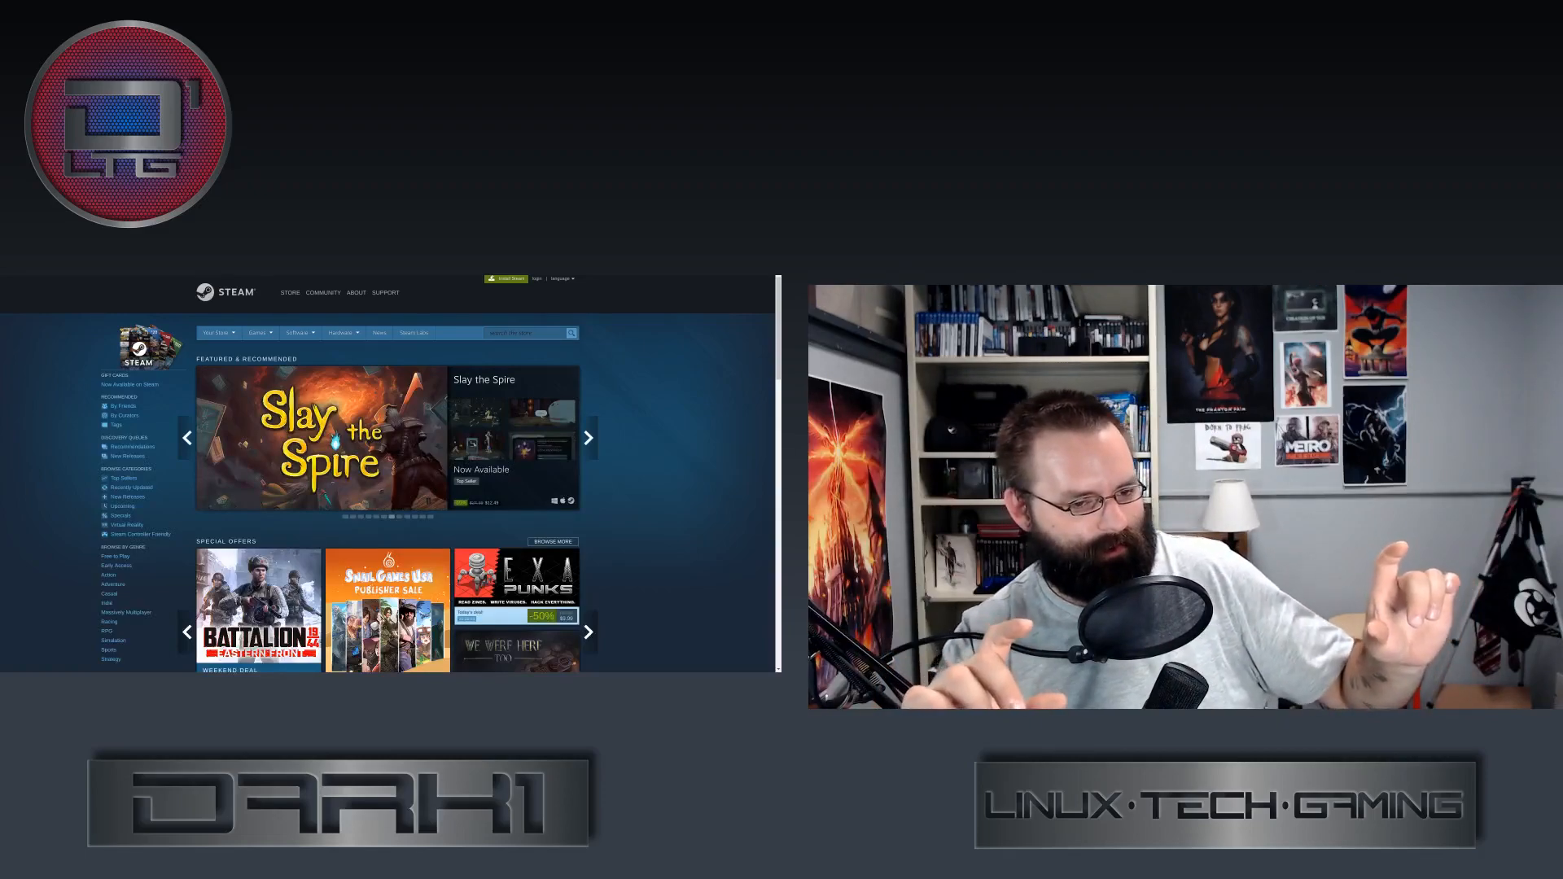
pyautogui.click(587, 439)
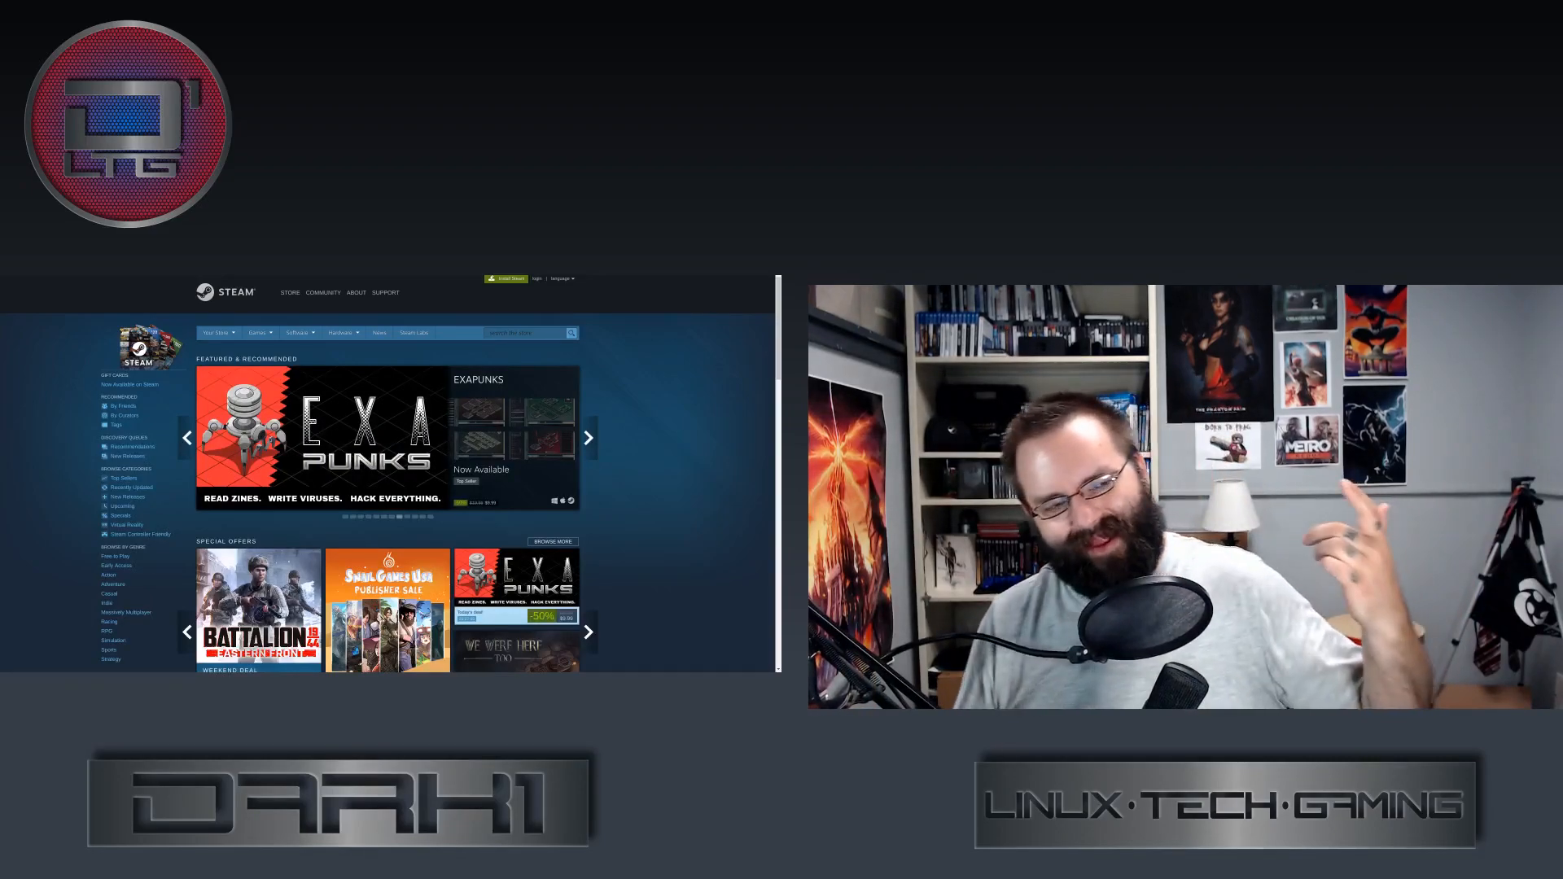
pyautogui.click(587, 438)
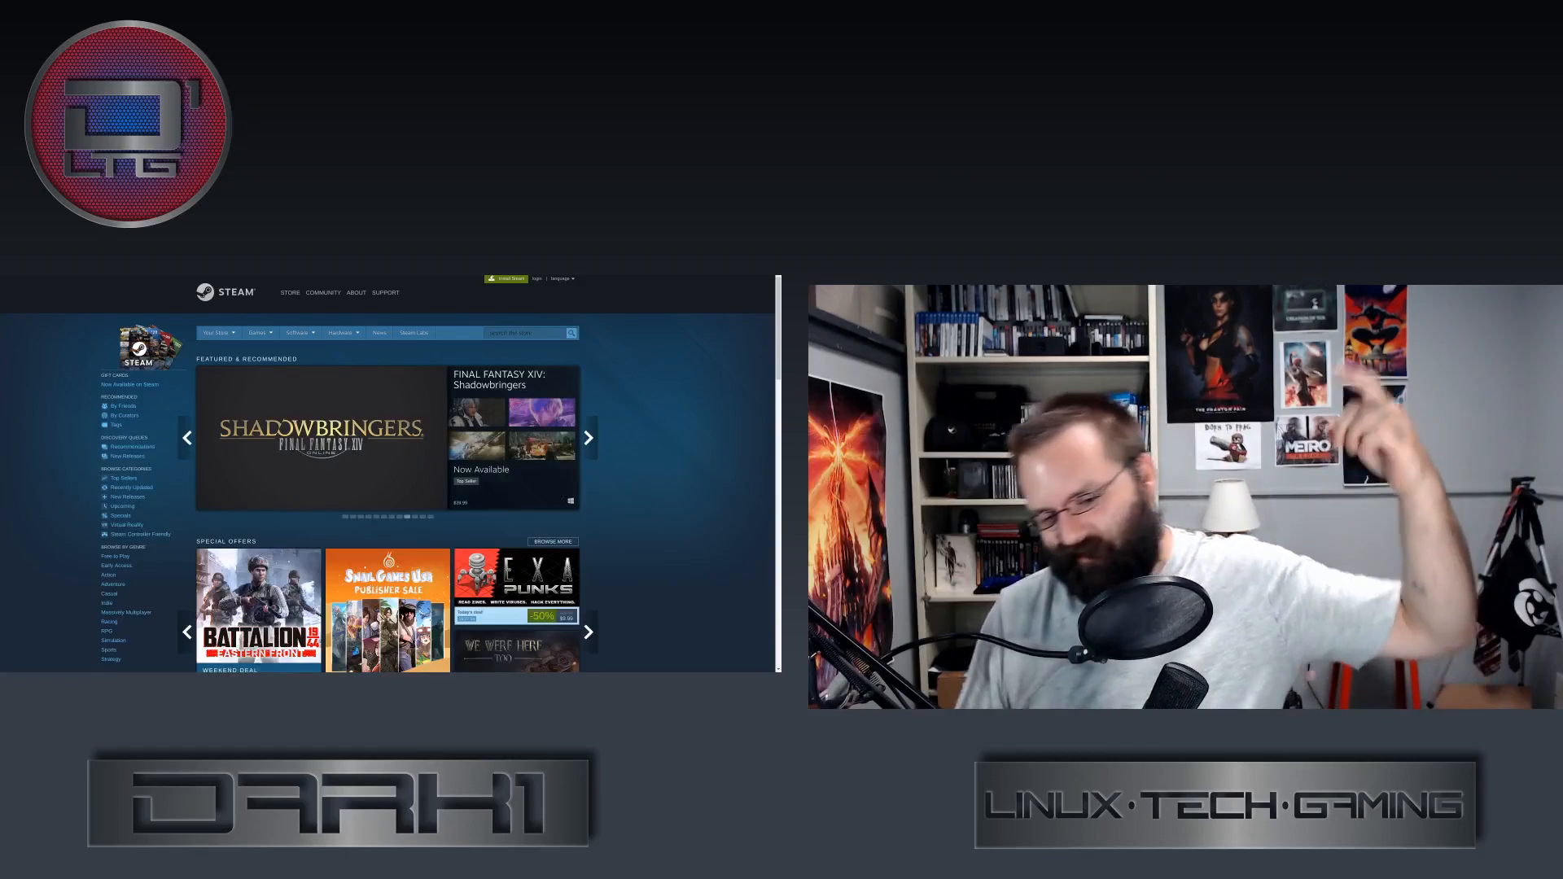